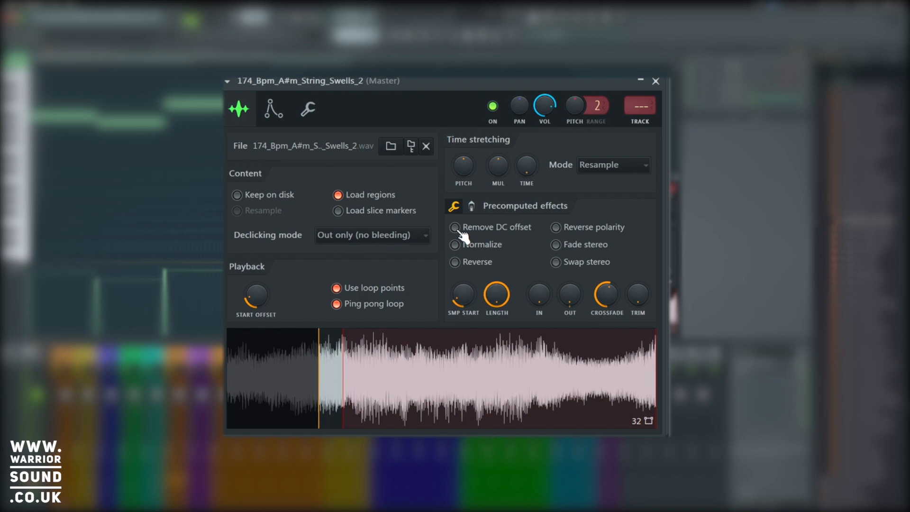
mouse_move(513, 377)
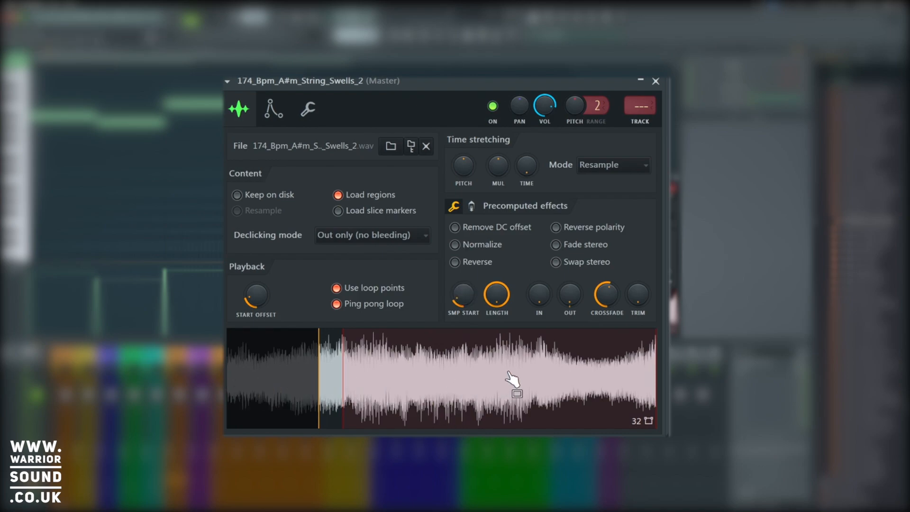
mouse_move(513, 397)
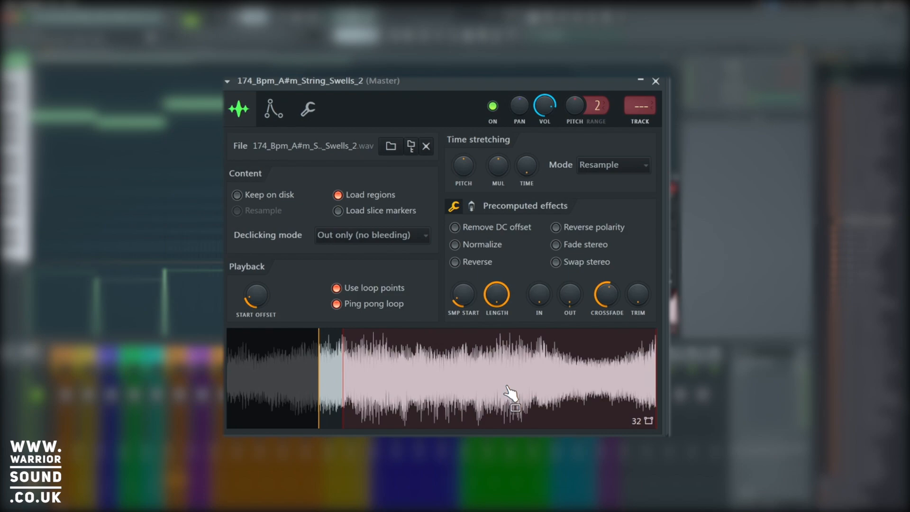
- Try DC offset removal, normalizing and reverse playback on the sample, undoing each
left_click(455, 227)
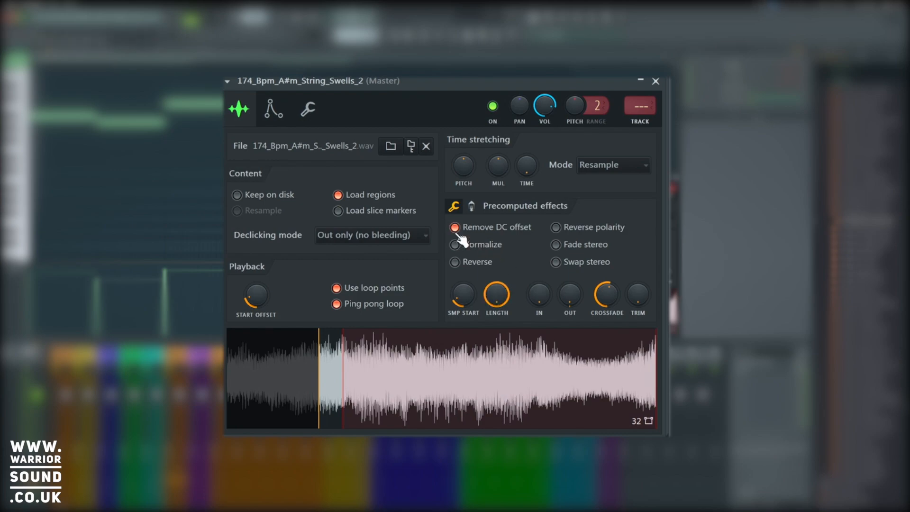
left_click(455, 227)
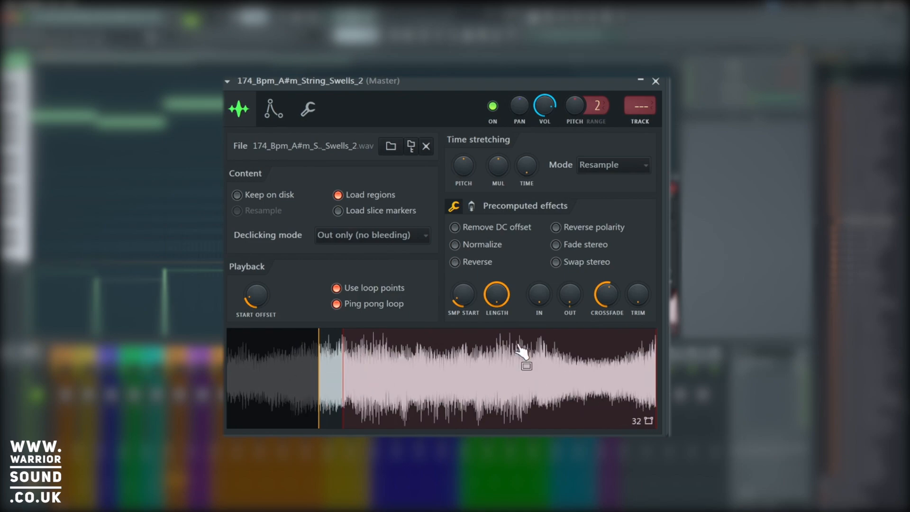
left_click(455, 245)
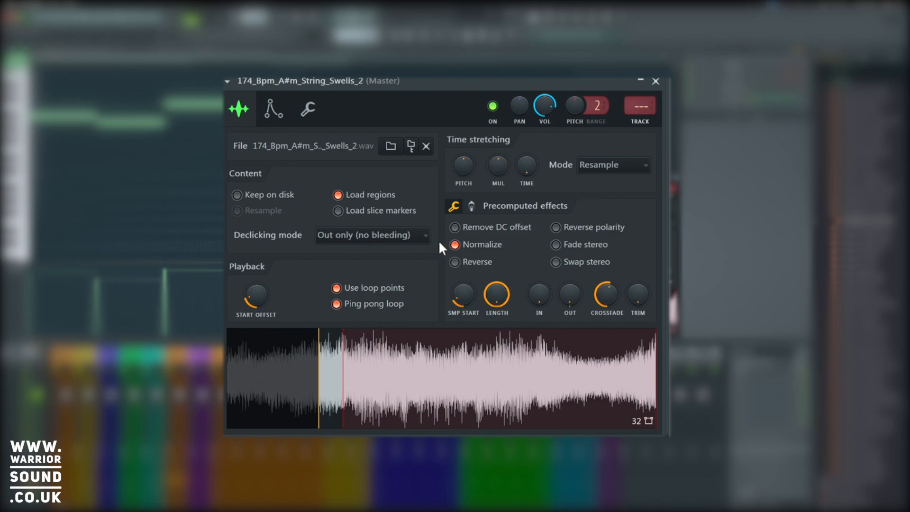
left_click(454, 245)
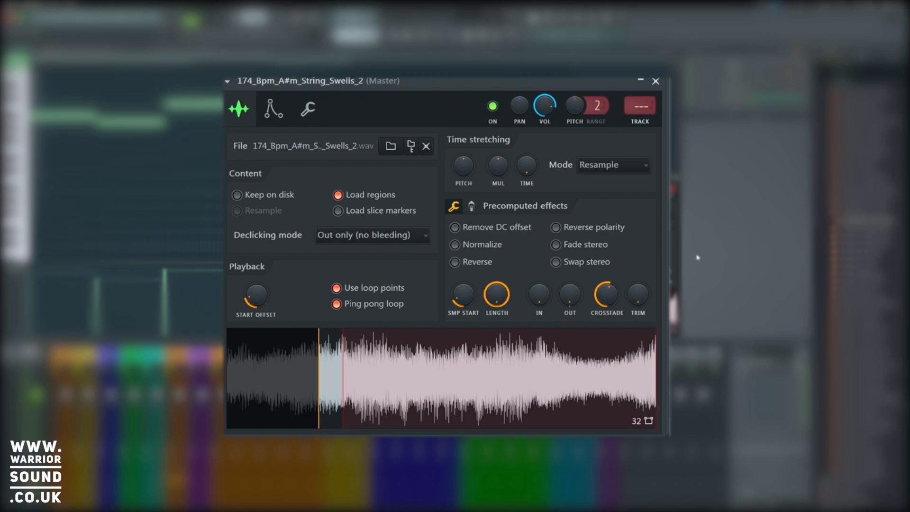
mouse_move(462, 274)
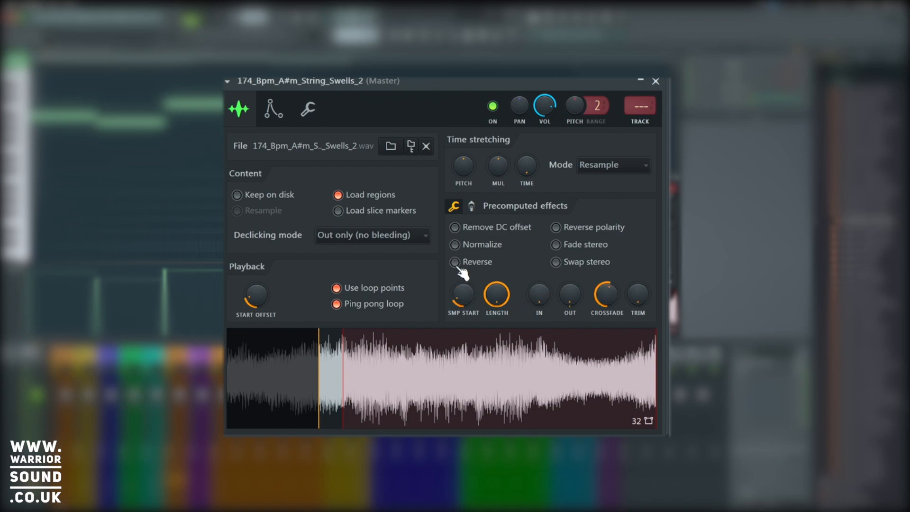
left_click(455, 262)
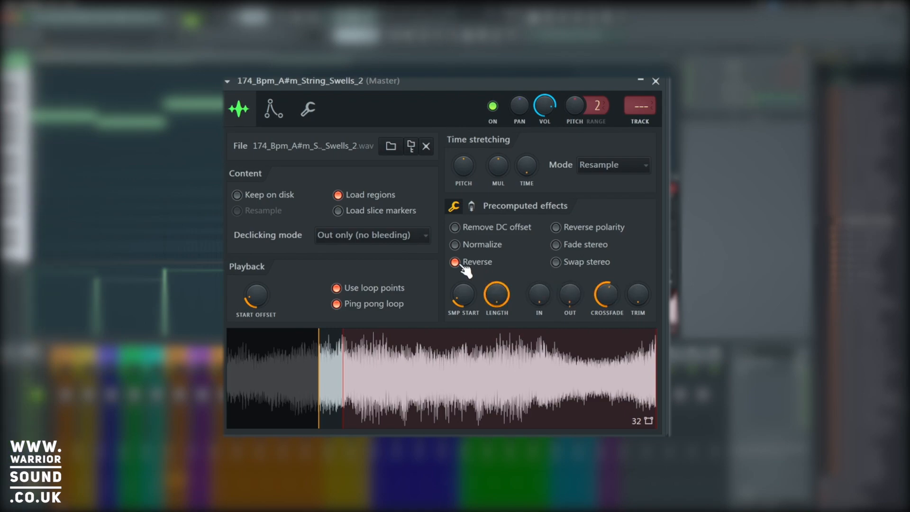
left_click(454, 262)
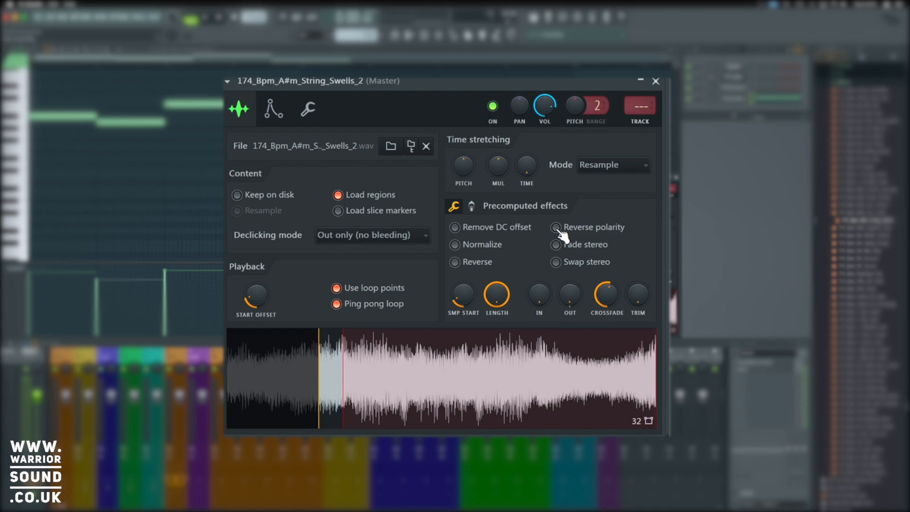
- Toggle polarity inversion twice, apply stereo fade, then switch stereo swap off
left_click(556, 227)
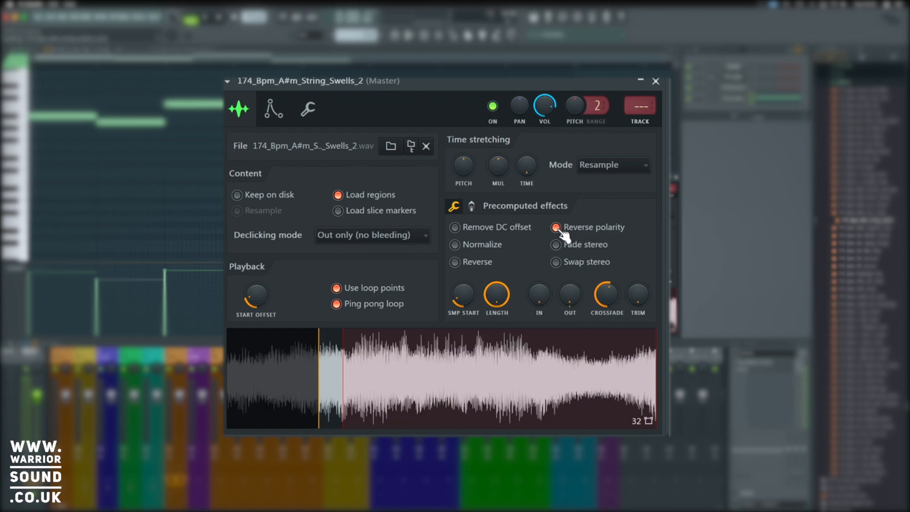
left_click(555, 227)
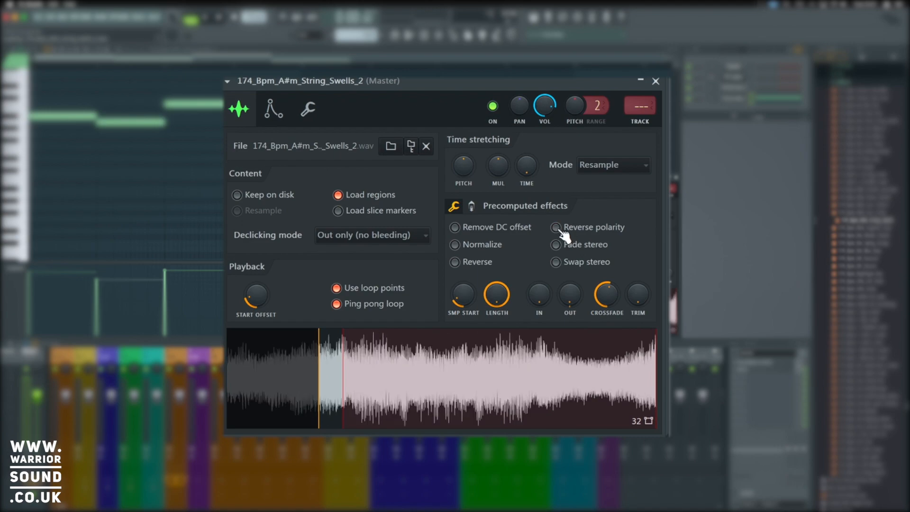
left_click(556, 227)
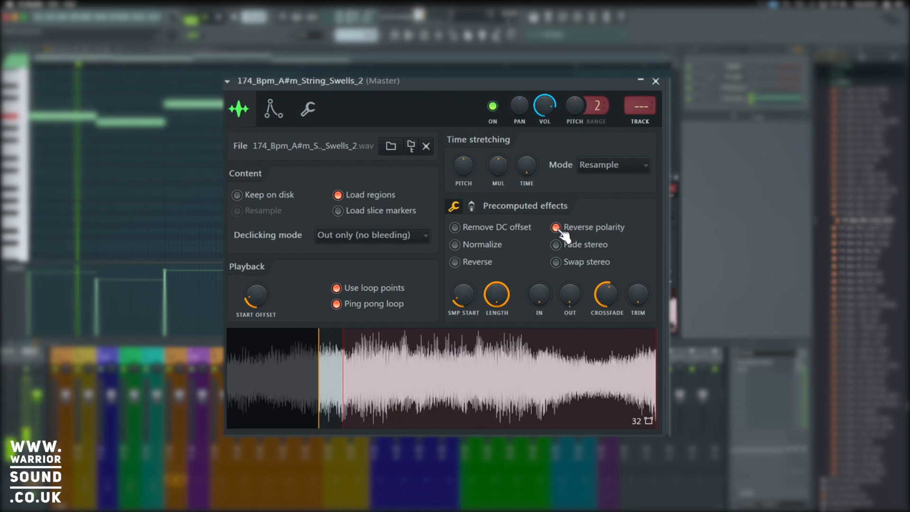
left_click(555, 227)
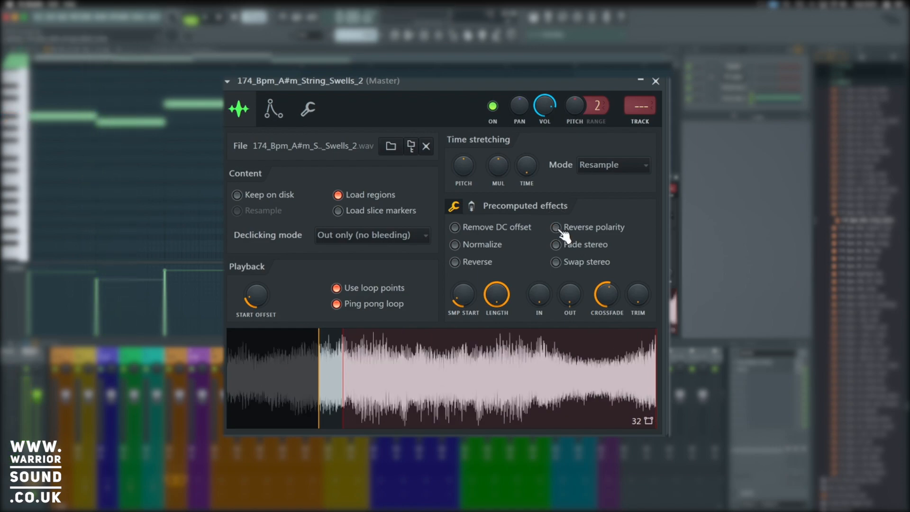
mouse_move(747, 268)
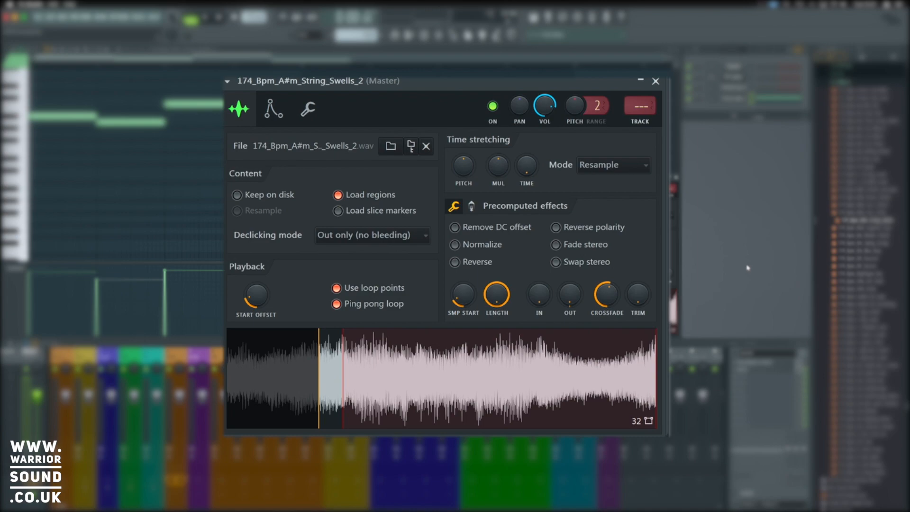
left_click(556, 244)
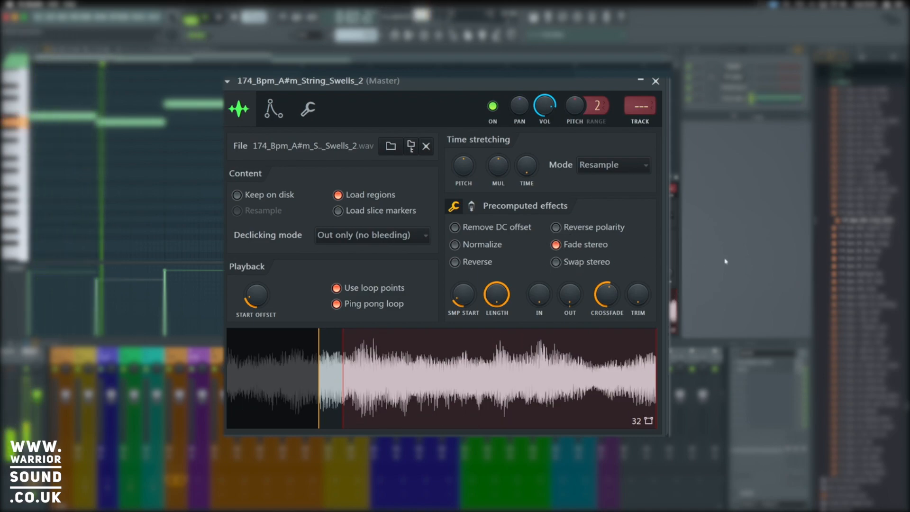
mouse_move(598, 269)
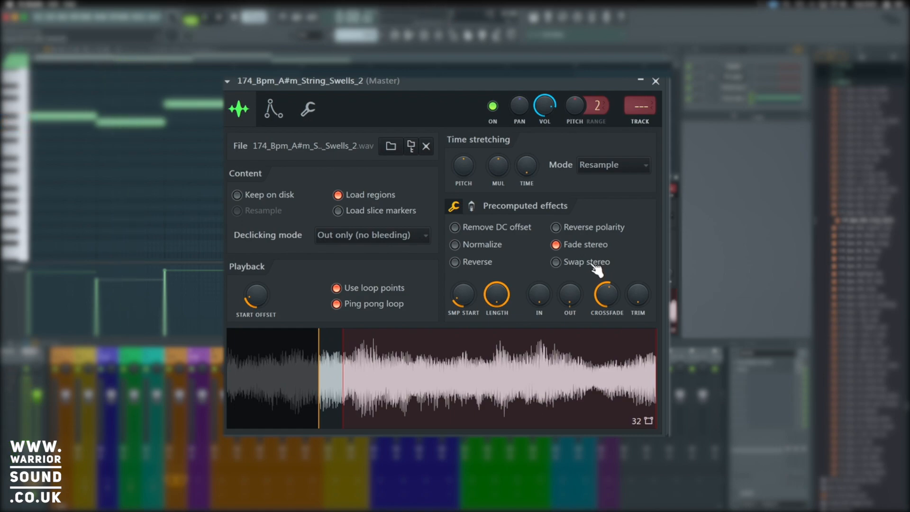
left_click(556, 261)
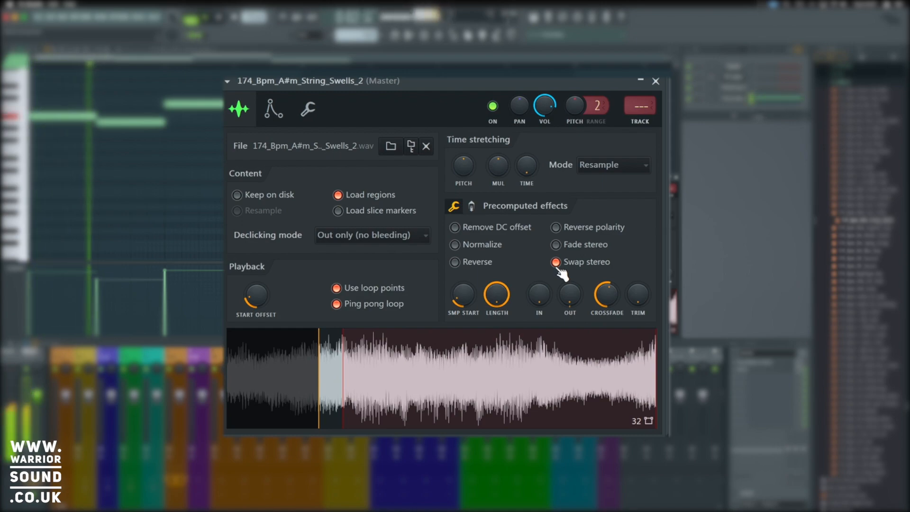
left_click(570, 262)
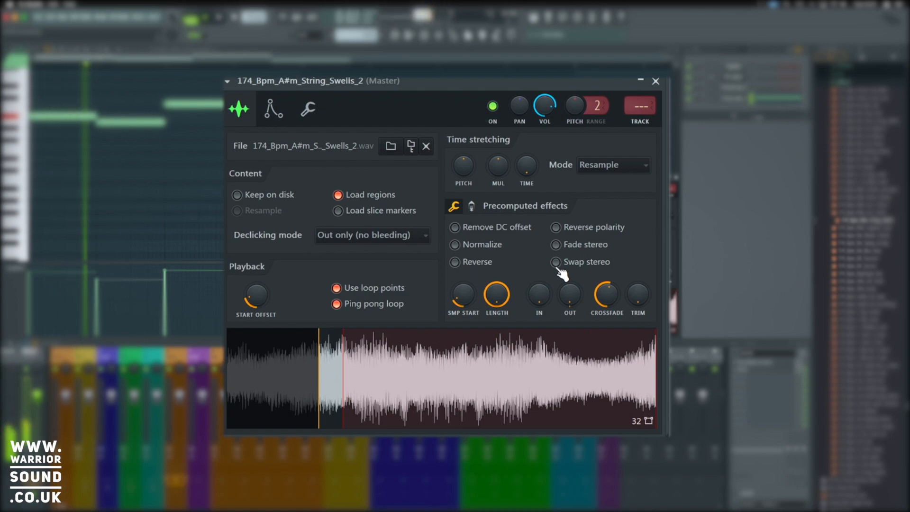
- Show the second precomputed effects page, try Boost with CLIP, then turn CLIP off
left_click(472, 206)
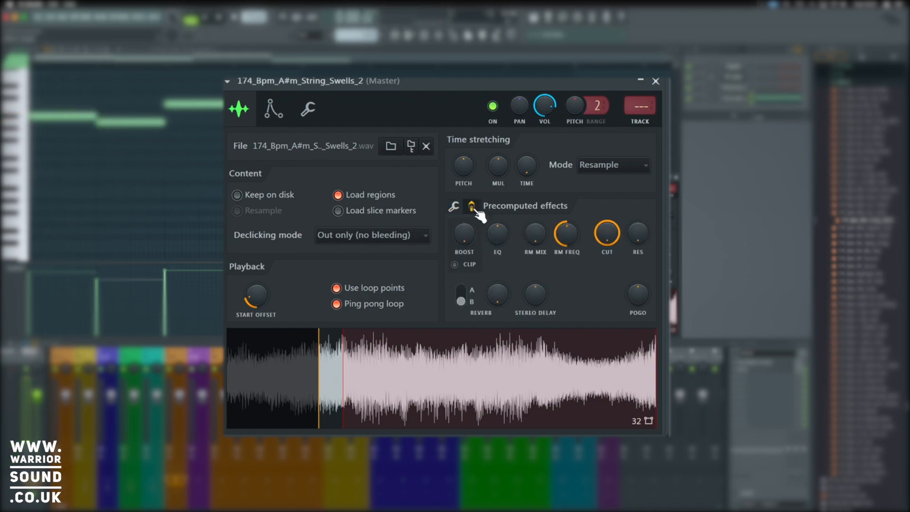
mouse_move(458, 268)
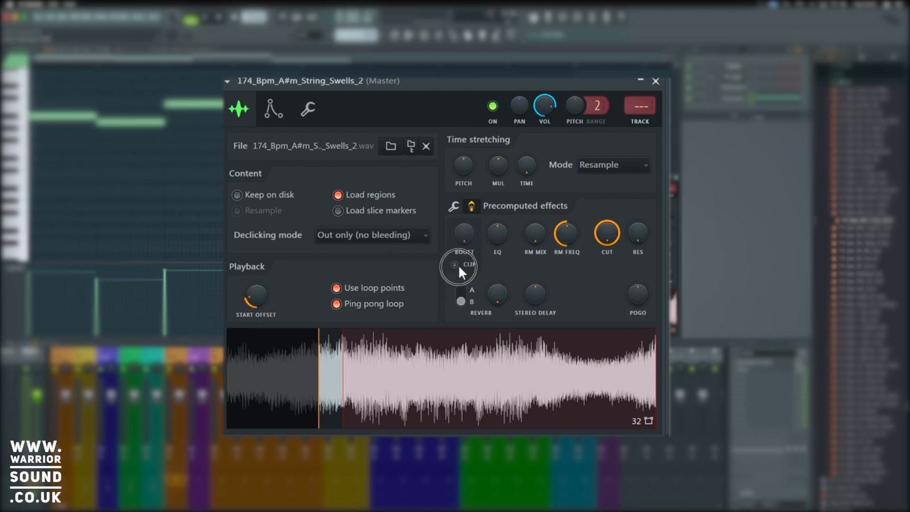
left_click(458, 265)
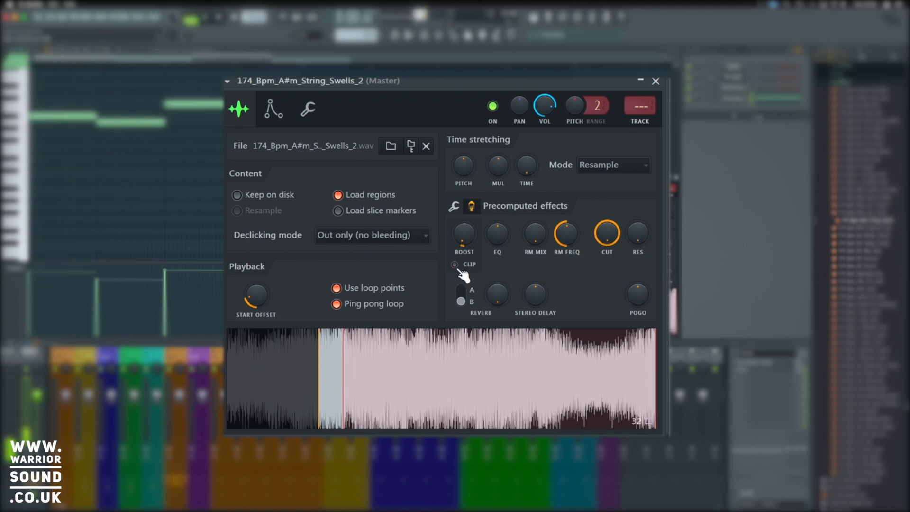
left_click(455, 265)
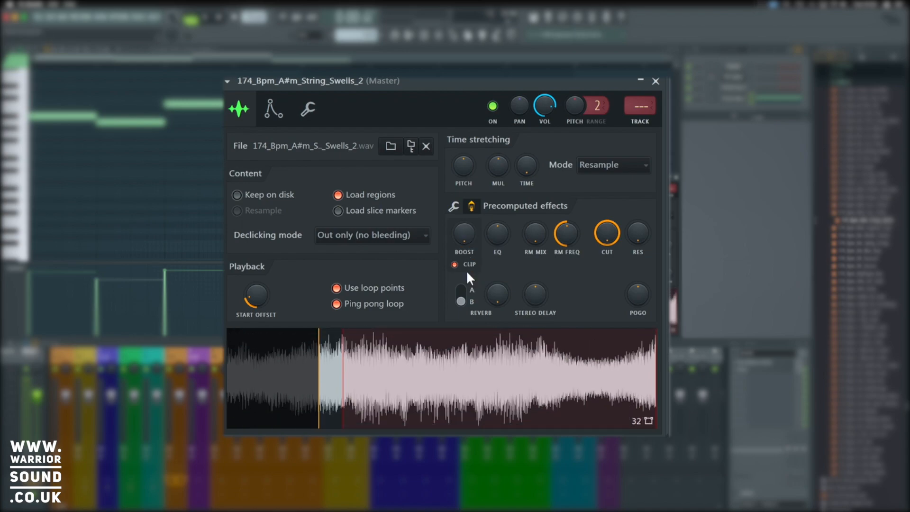
left_click(497, 233)
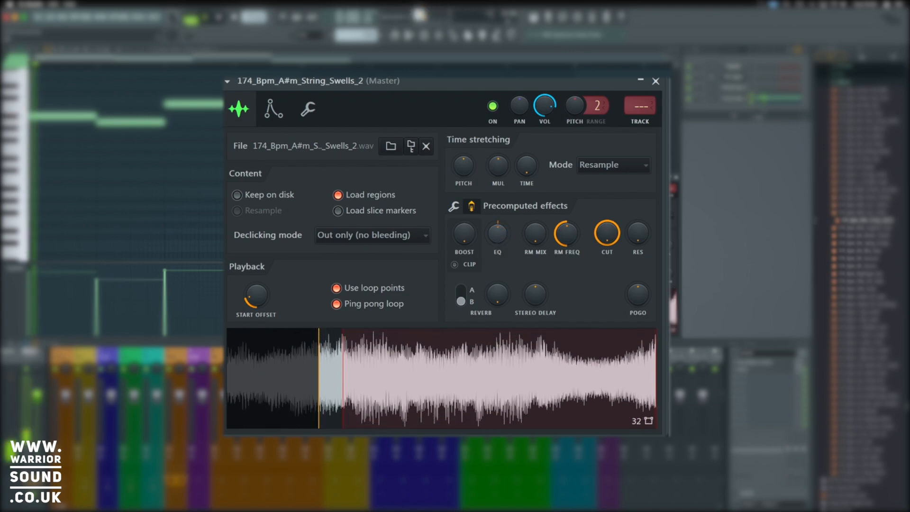
left_click_drag(497, 235, 497, 243)
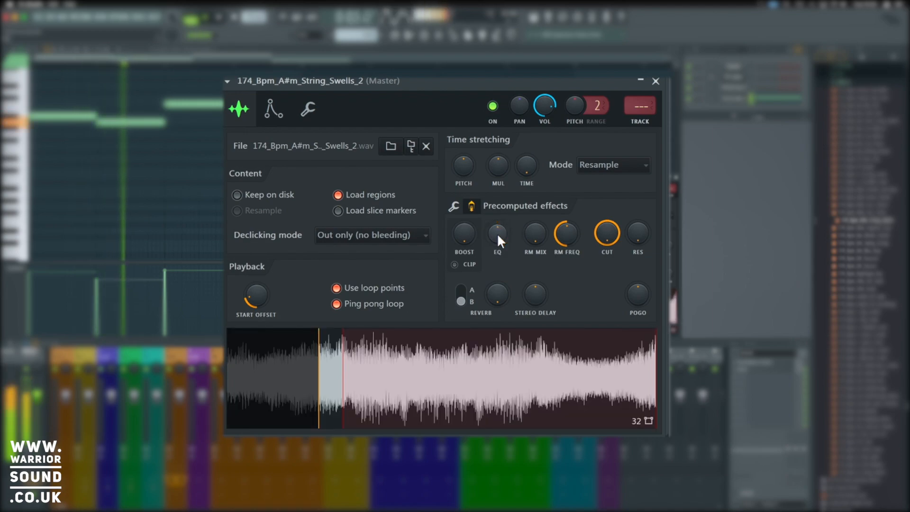
mouse_move(535, 252)
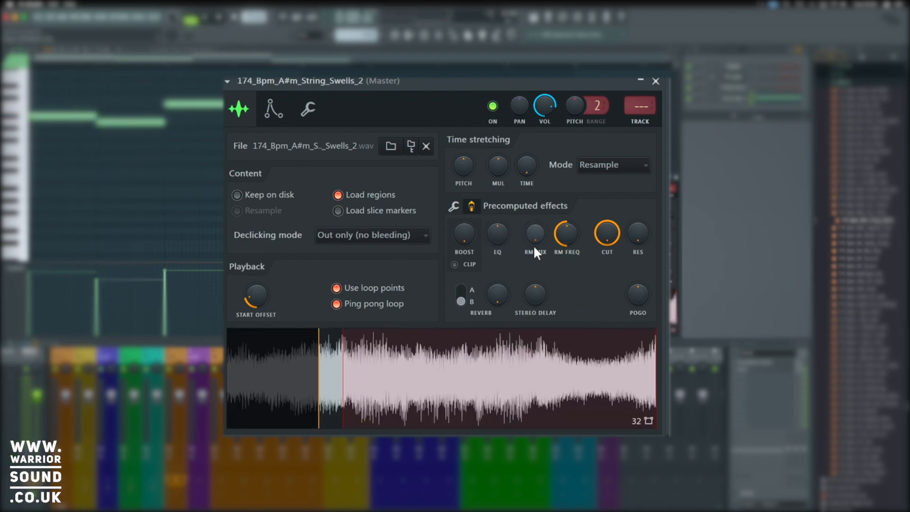
mouse_move(571, 272)
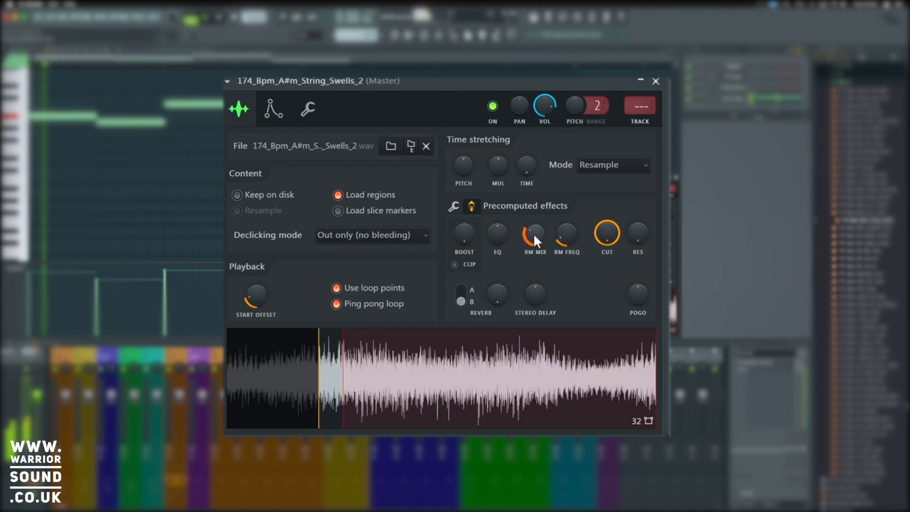
left_click_drag(534, 235, 537, 243)
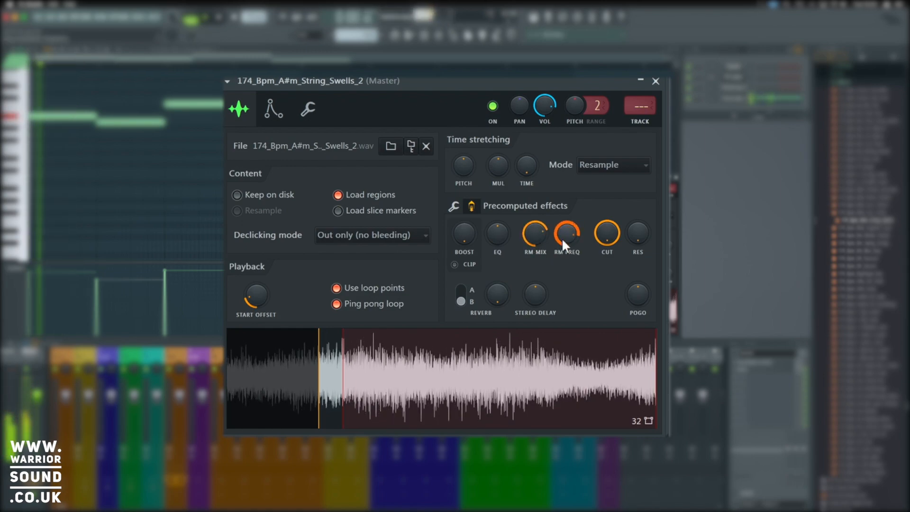
left_click_drag(567, 235, 570, 241)
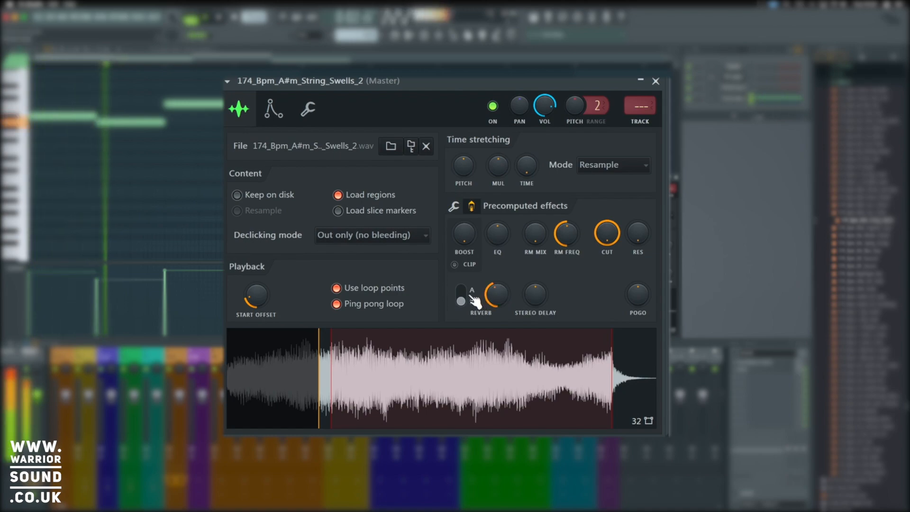
- Switch the reverb to type A and raise the STEREO DELAY knob slightly
left_click(461, 292)
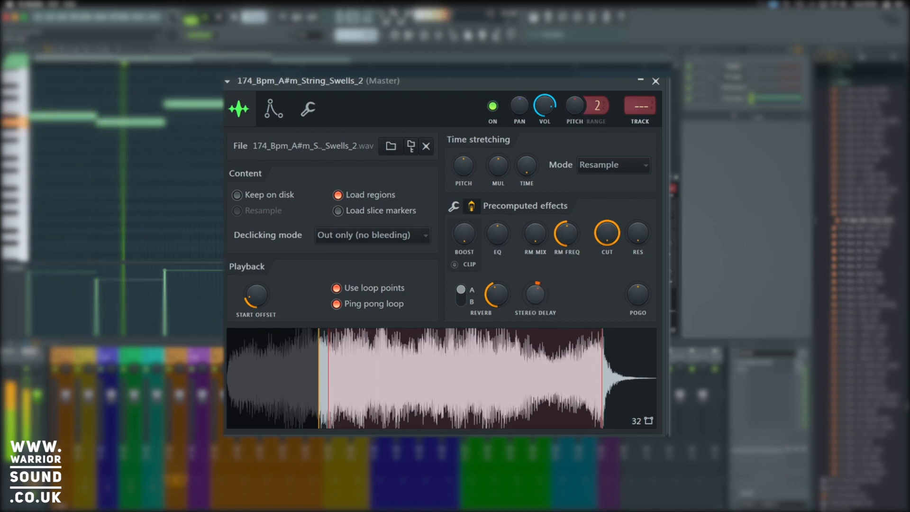
left_click_drag(534, 295, 535, 290)
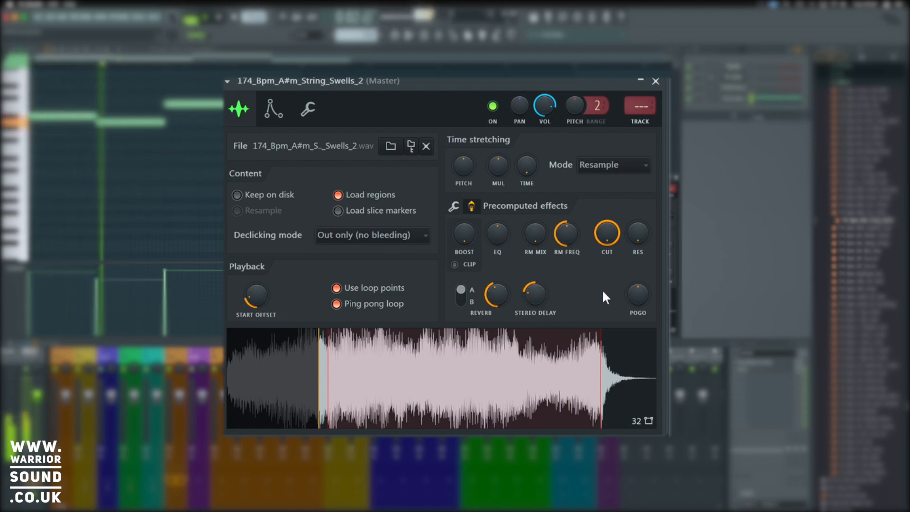
mouse_move(631, 307)
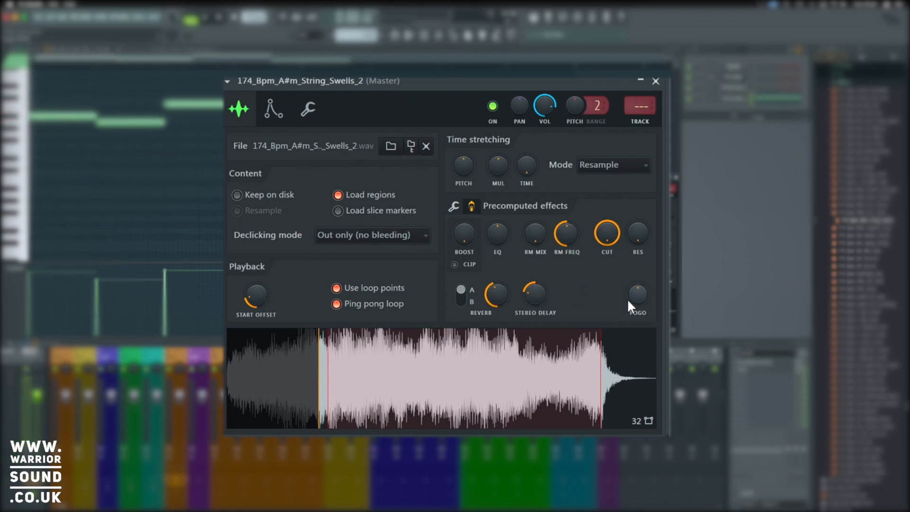
- Turn the POGO knob up a little, then push it much higher
left_click_drag(636, 293, 637, 302)
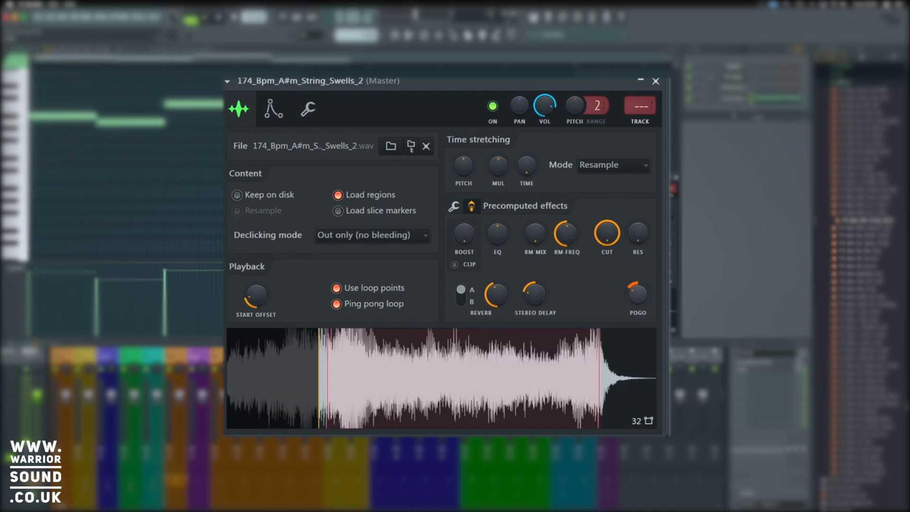
left_click_drag(637, 293, 637, 306)
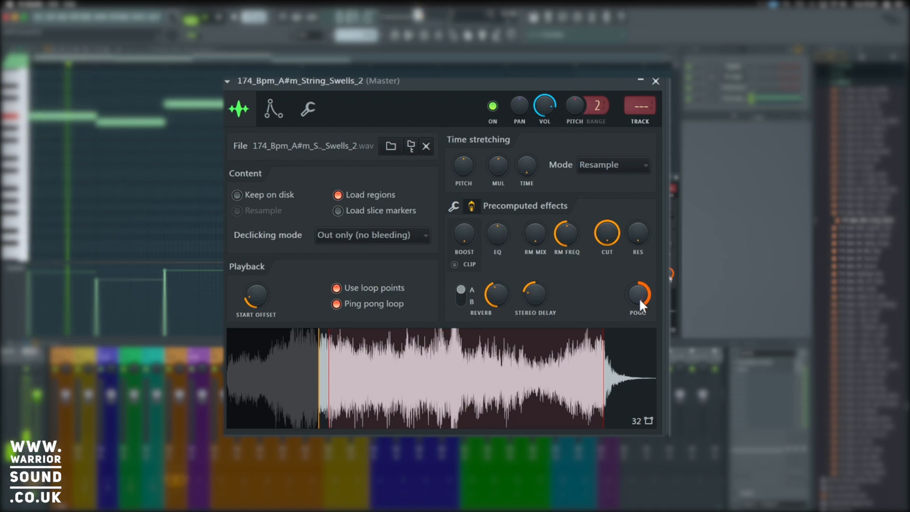